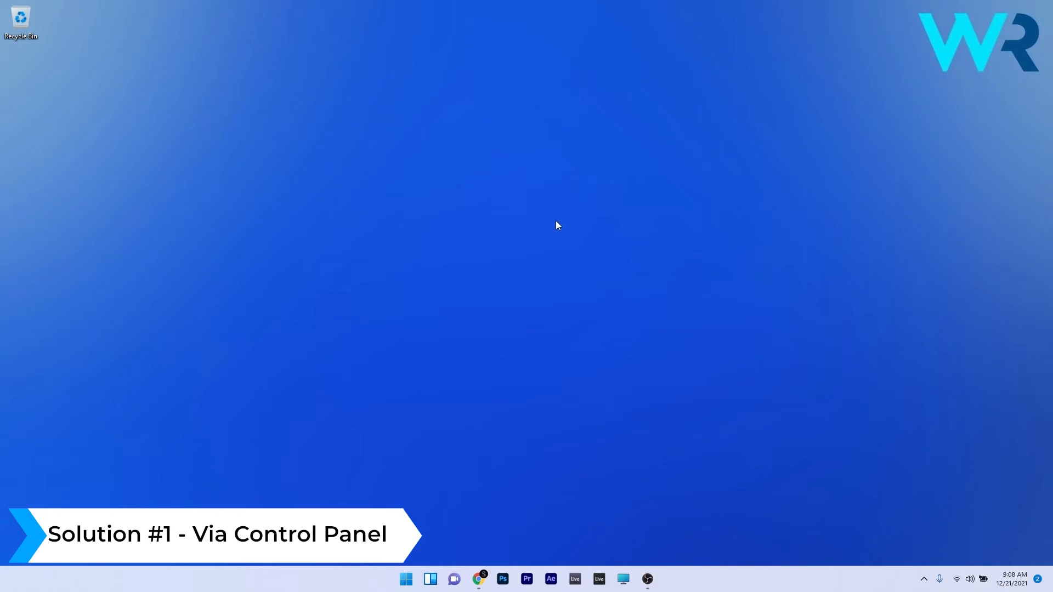
- Launch Control Panel from Start search and go to the Network and Internet category
{"action": "type", "text": "control Panel"}
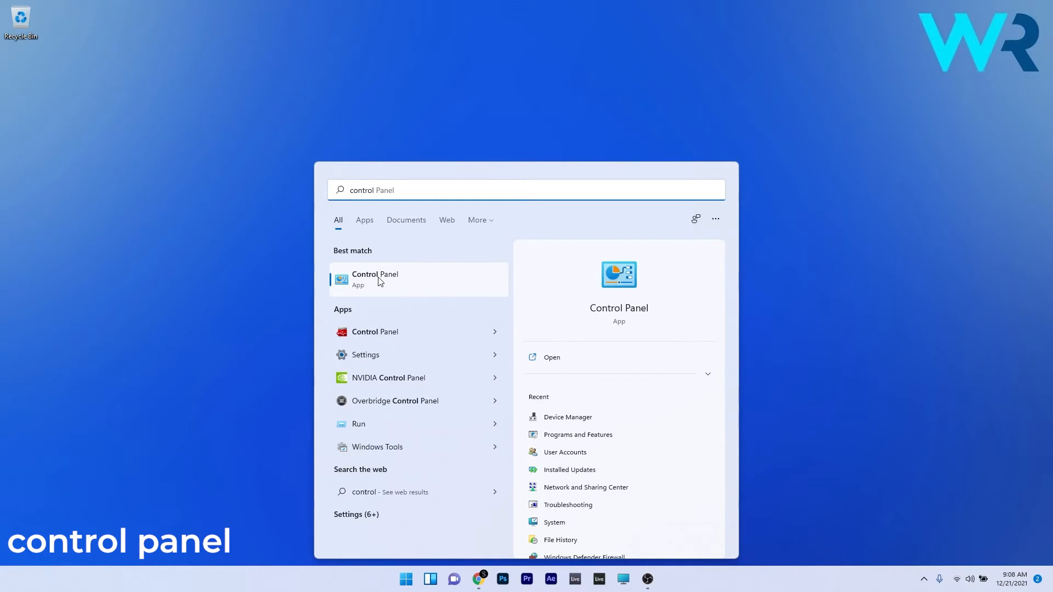
{"action": "left_click", "coordinate": [374, 279]}
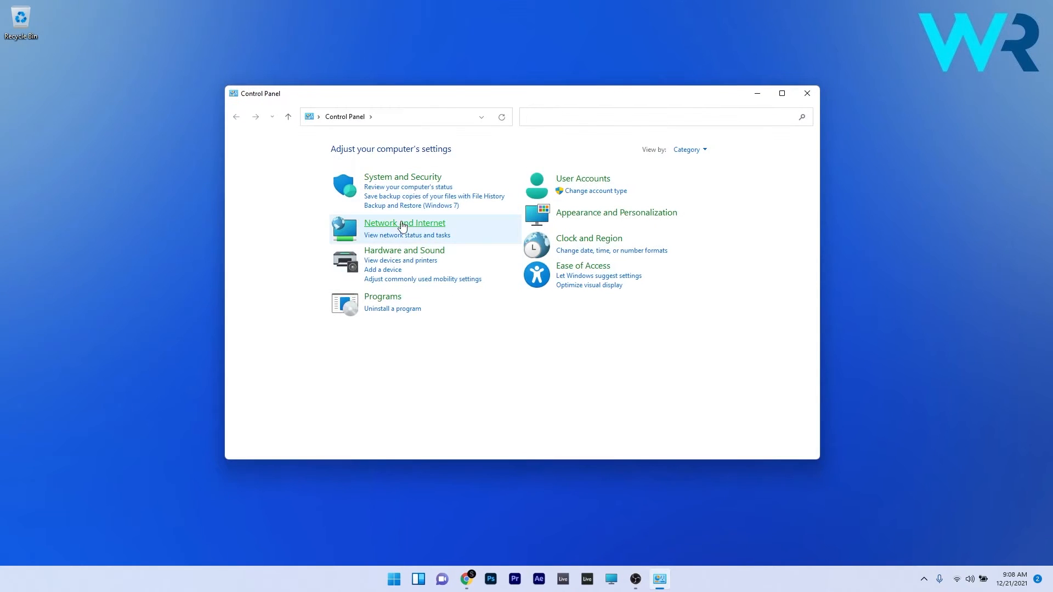
{"action": "left_click", "coordinate": [405, 223]}
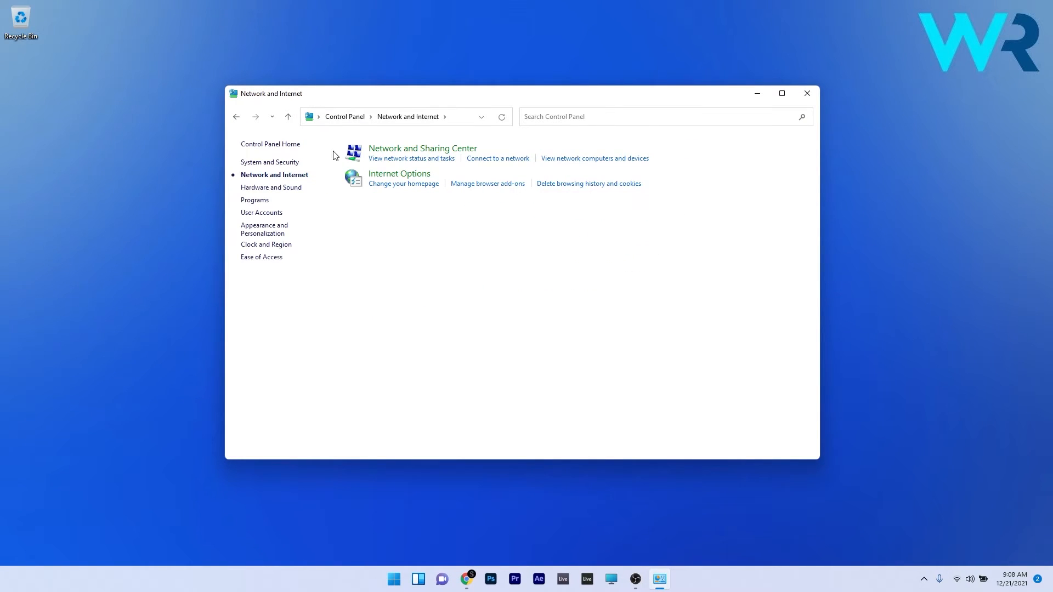
{"action": "mouse_move", "coordinate": [423, 153]}
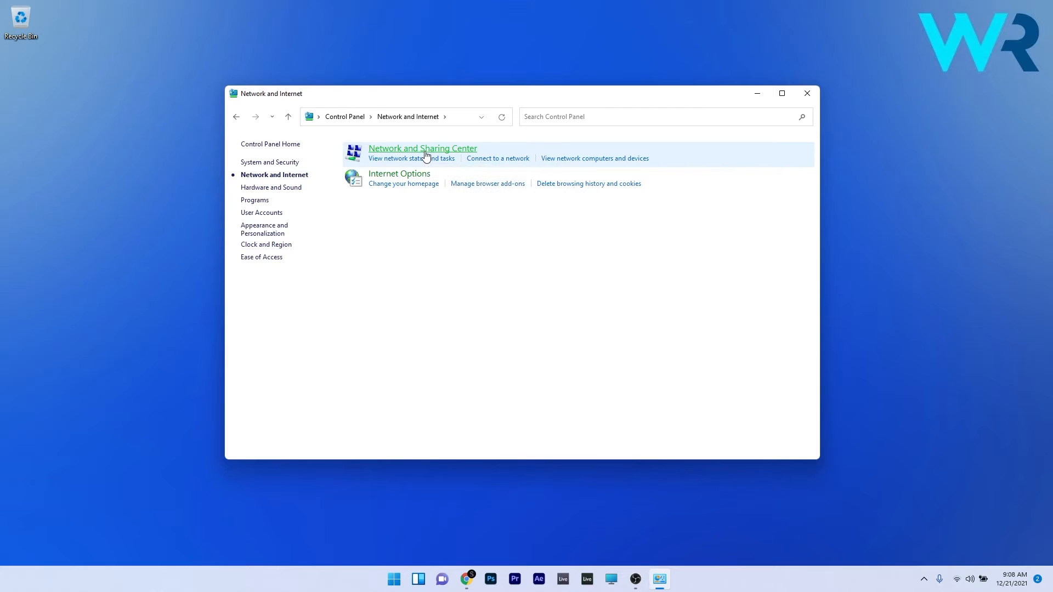
- In Advanced sharing settings, select 'Turn off password protected sharing', save, and close Control Panel
{"action": "left_click", "coordinate": [422, 148]}
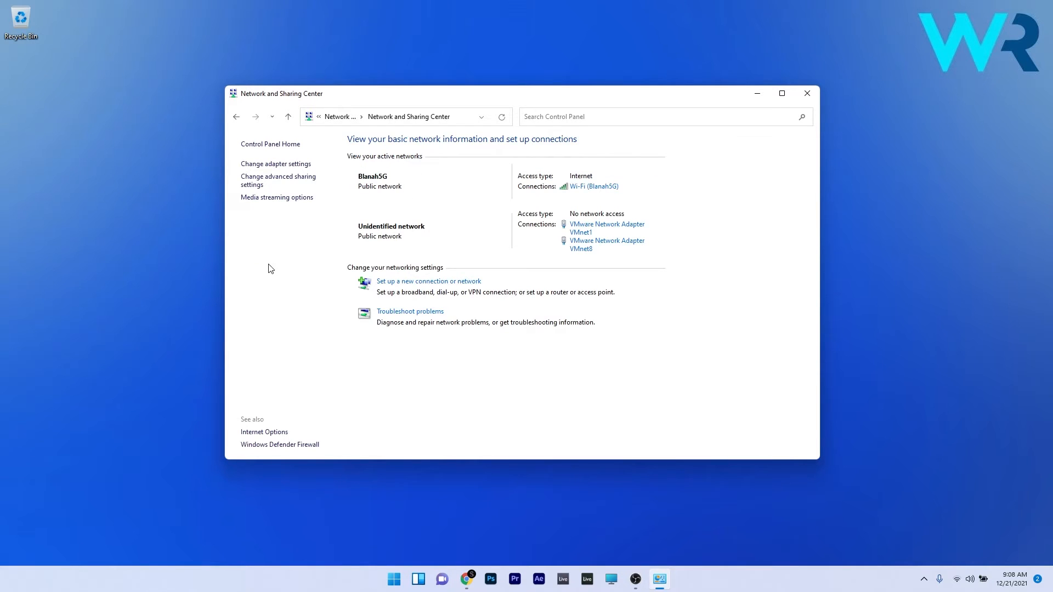
{"action": "left_click", "coordinate": [278, 179]}
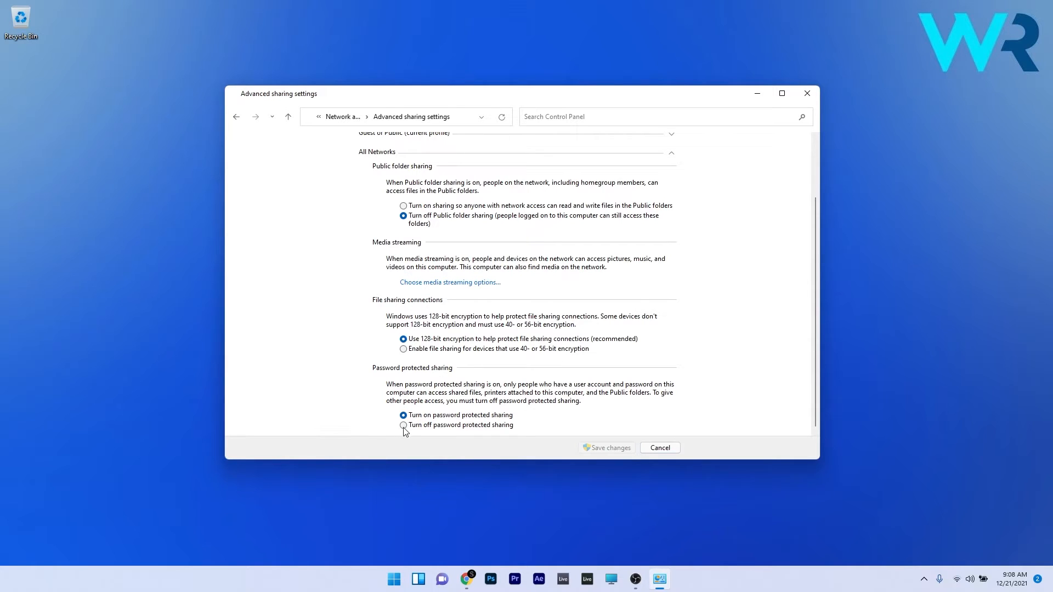
{"action": "left_click", "coordinate": [404, 425]}
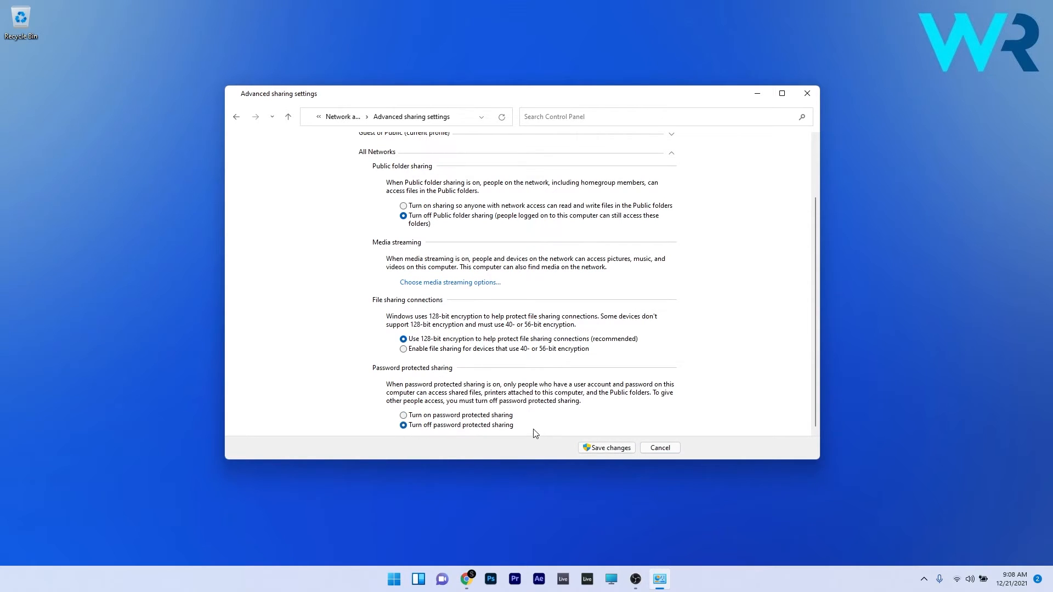
{"action": "left_click", "coordinate": [606, 447]}
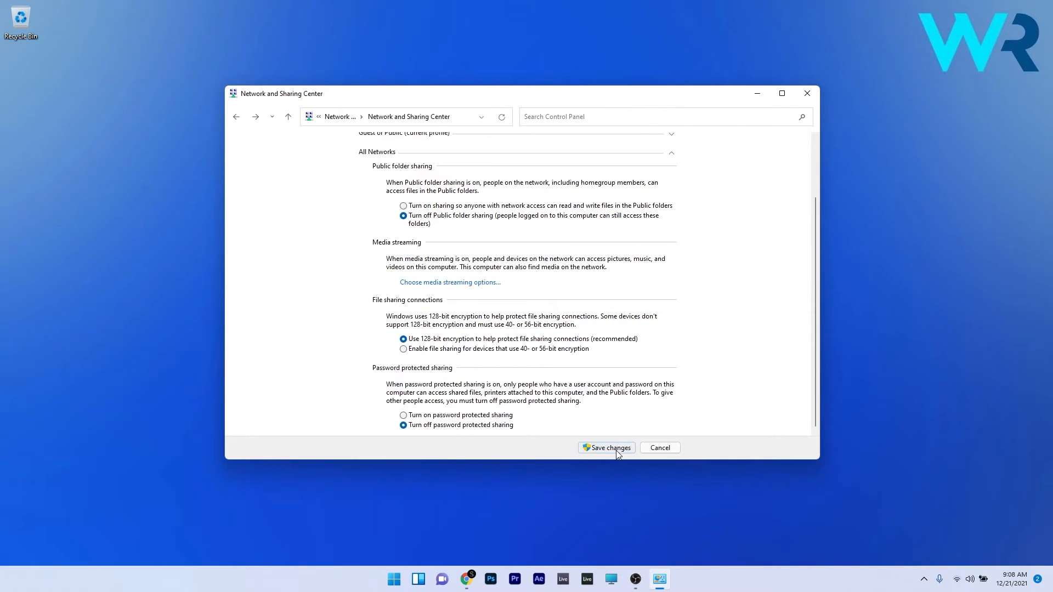
{"action": "left_click", "coordinate": [605, 448]}
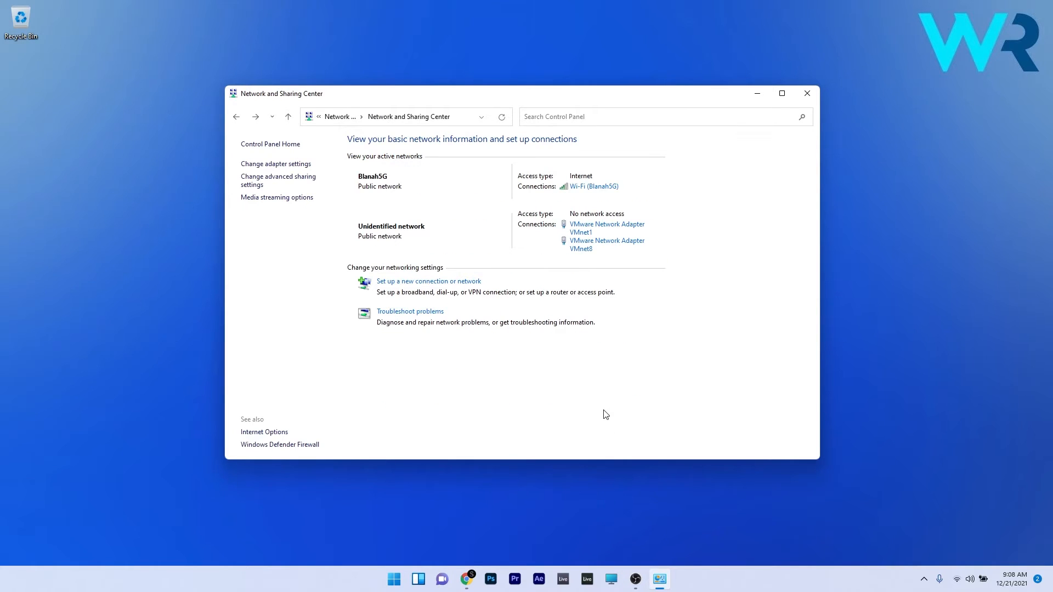
{"action": "left_click", "coordinate": [807, 94]}
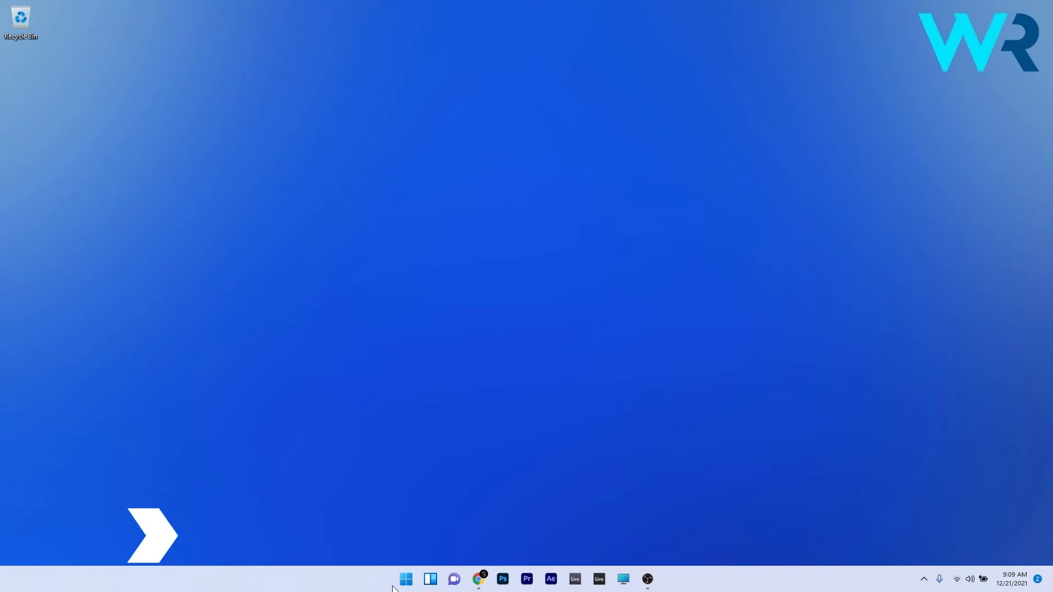
- Launch Registry Editor from Start search (regedit)
{"action": "type", "text": "regedit"}
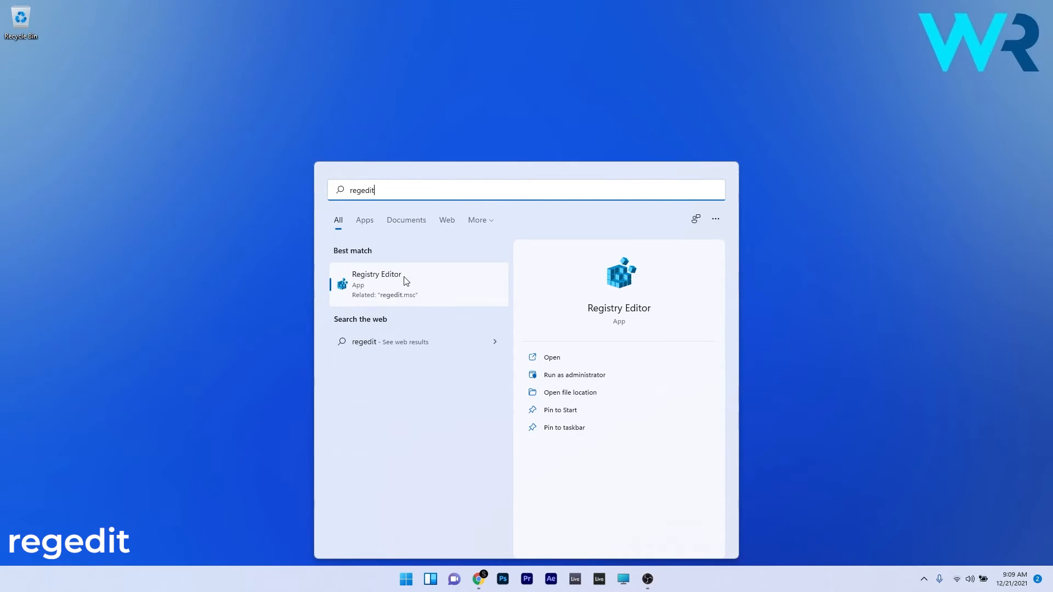
{"action": "left_click", "coordinate": [376, 278]}
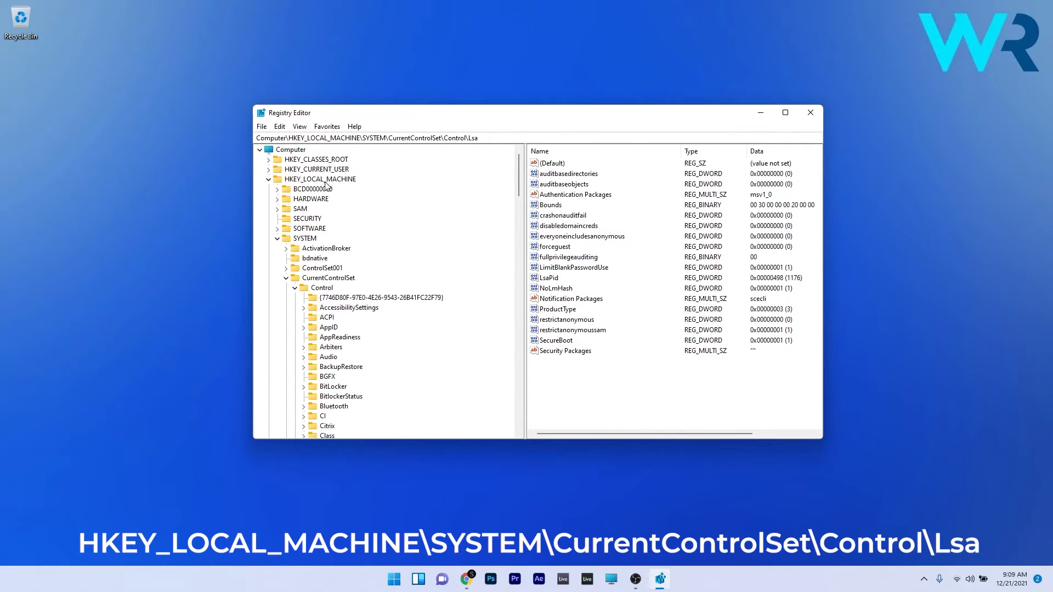
- Expand HKEY_LOCAL_MACHINE\SYSTEM\CurrentControlSet\Control and select the Lsa key
{"action": "left_click", "coordinate": [319, 179]}
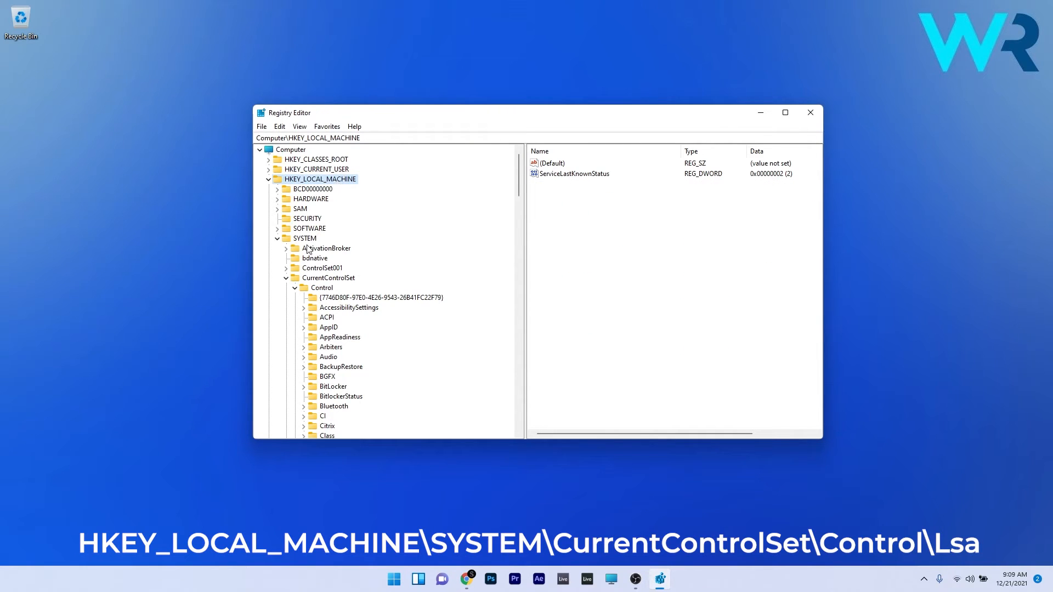
{"action": "left_click", "coordinate": [304, 238]}
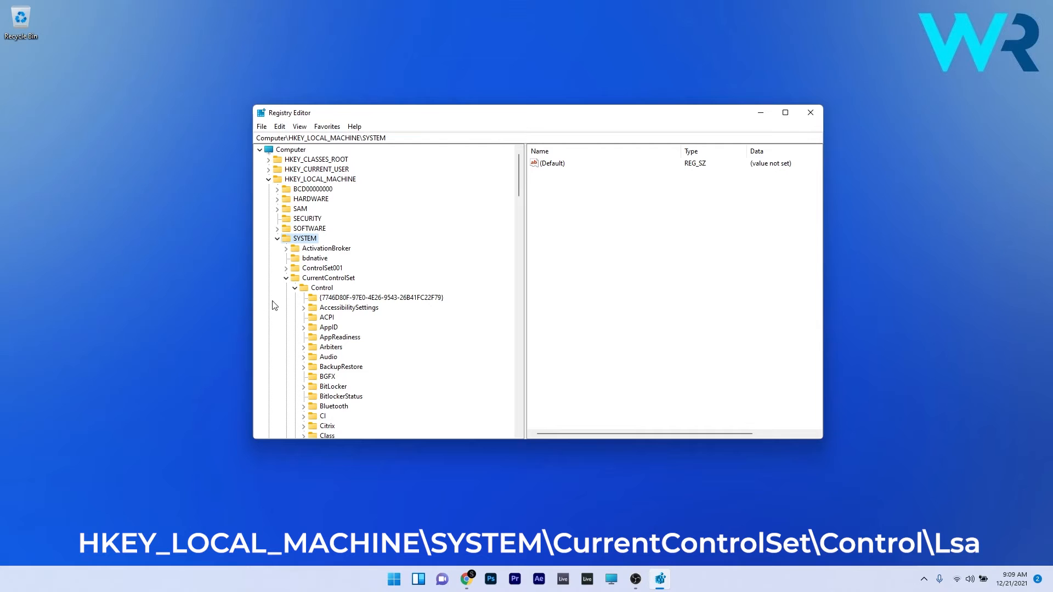
{"action": "left_click", "coordinate": [328, 278]}
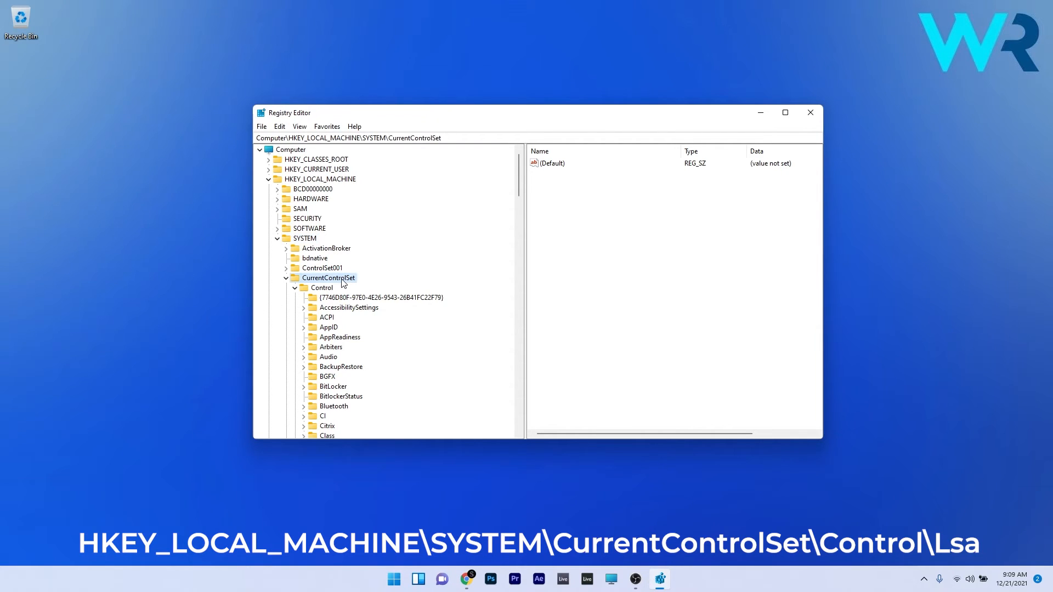
{"action": "left_click", "coordinate": [323, 287]}
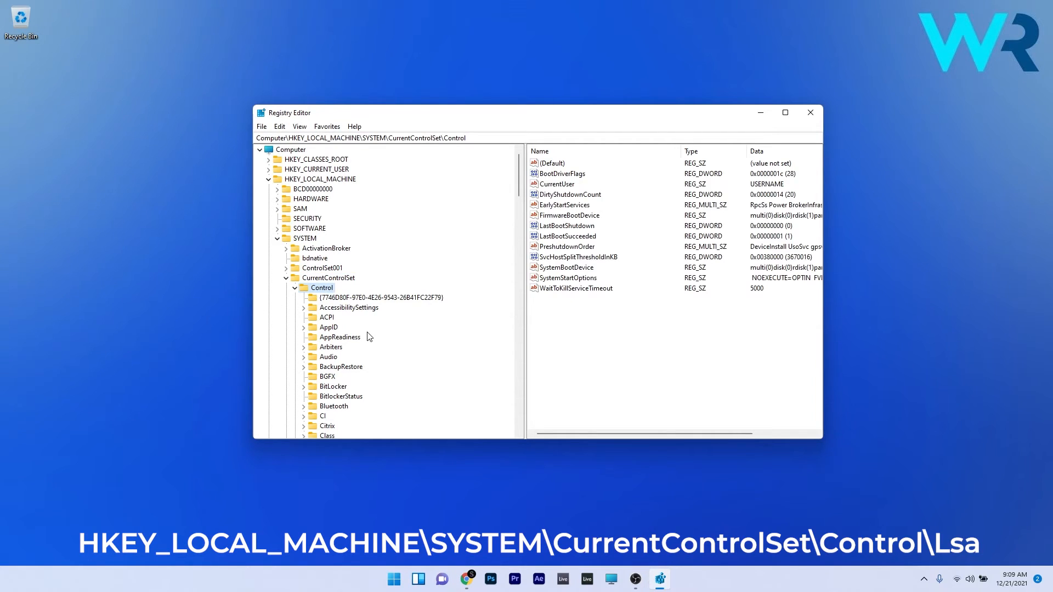
{"action": "scroll", "scroll_direction": "down", "scroll_amount": 3}
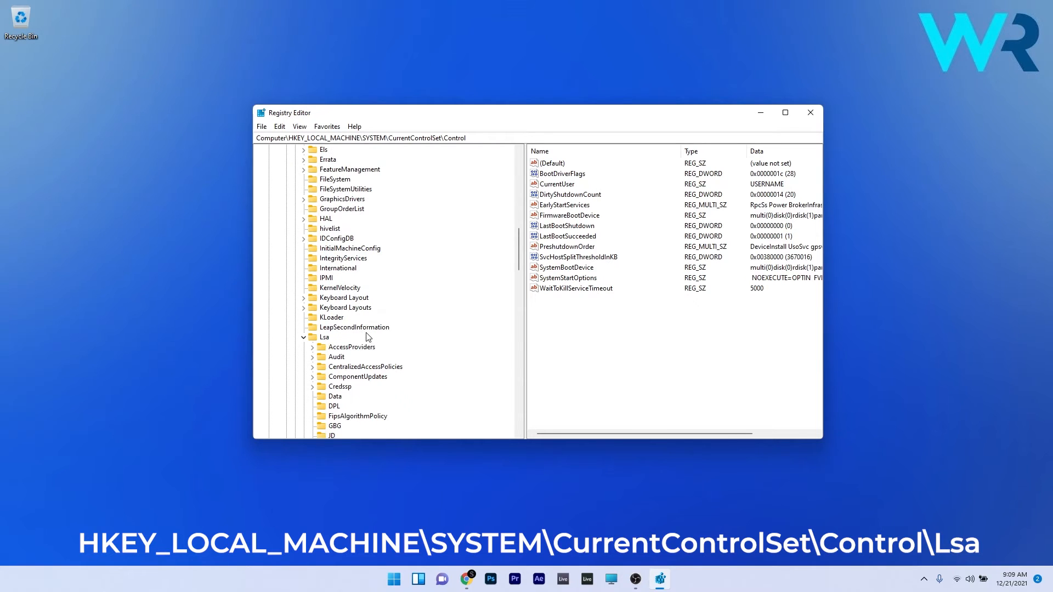
{"action": "left_click", "coordinate": [325, 337]}
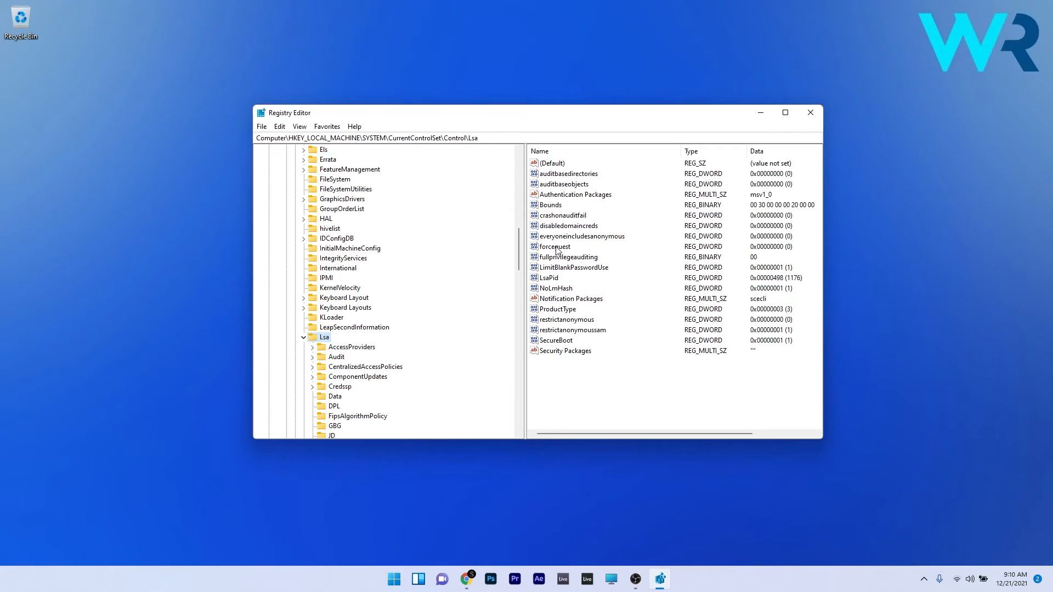
{"action": "mouse_move", "coordinate": [591, 240]}
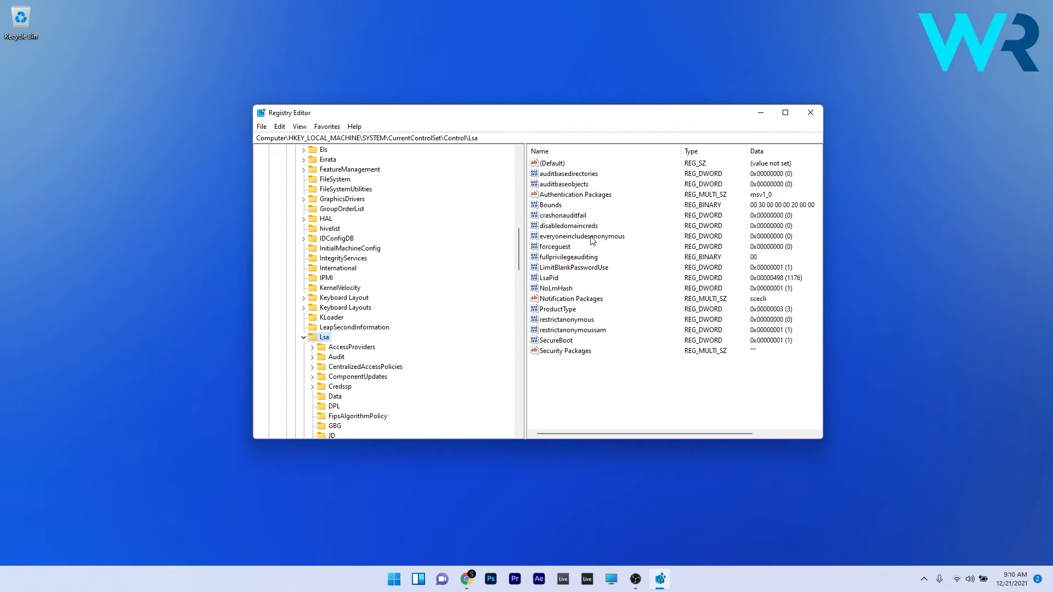
- Change the everyoneincludesanonymous value data to 1 and confirm
{"action": "double_click", "coordinate": [582, 236]}
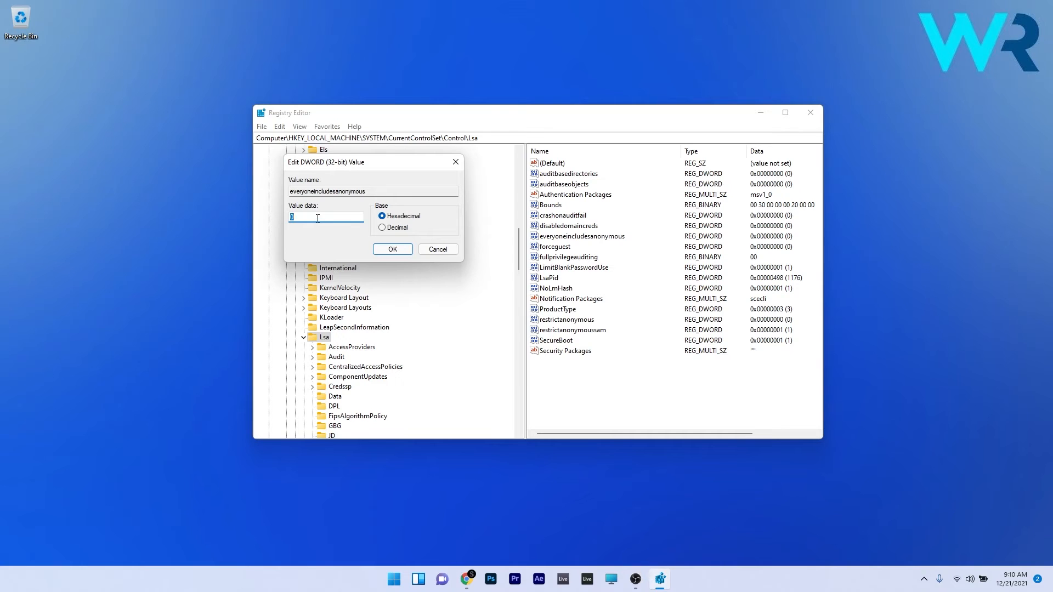
{"action": "type", "text": "1"}
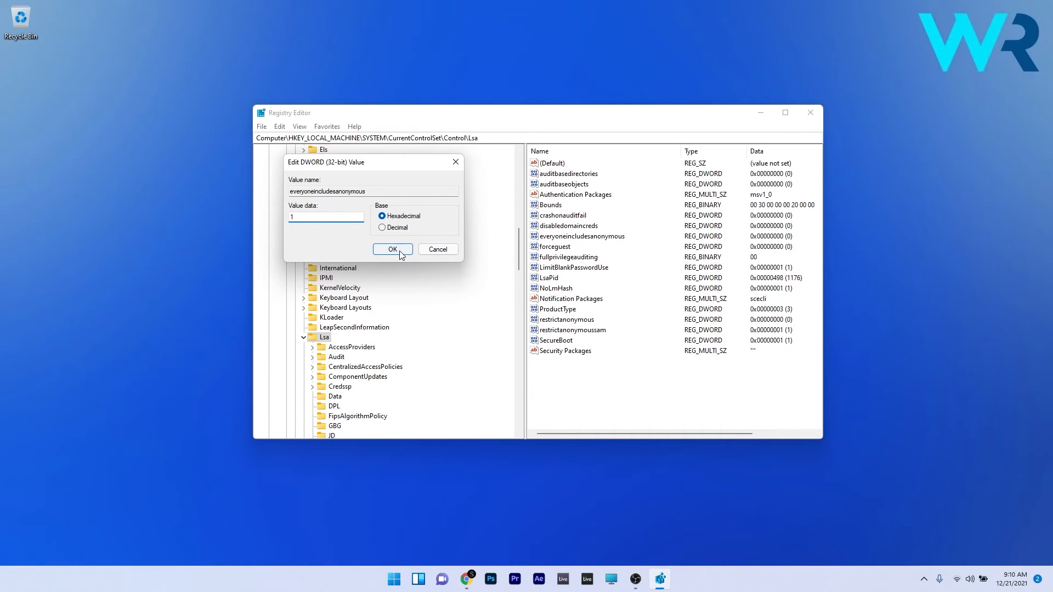
{"action": "left_click", "coordinate": [392, 249]}
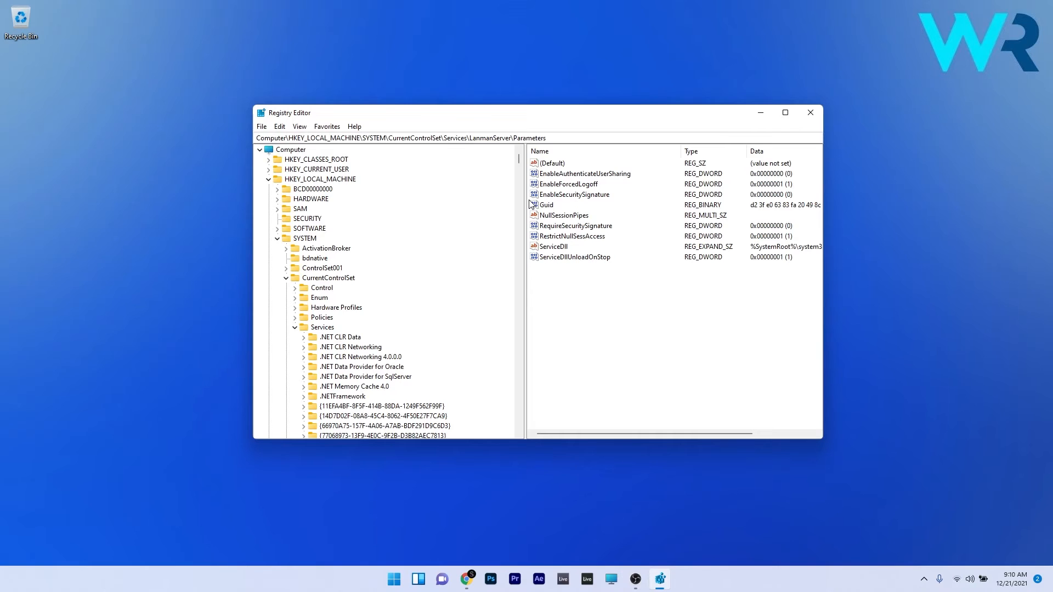
{"action": "mouse_move", "coordinate": [385, 319]}
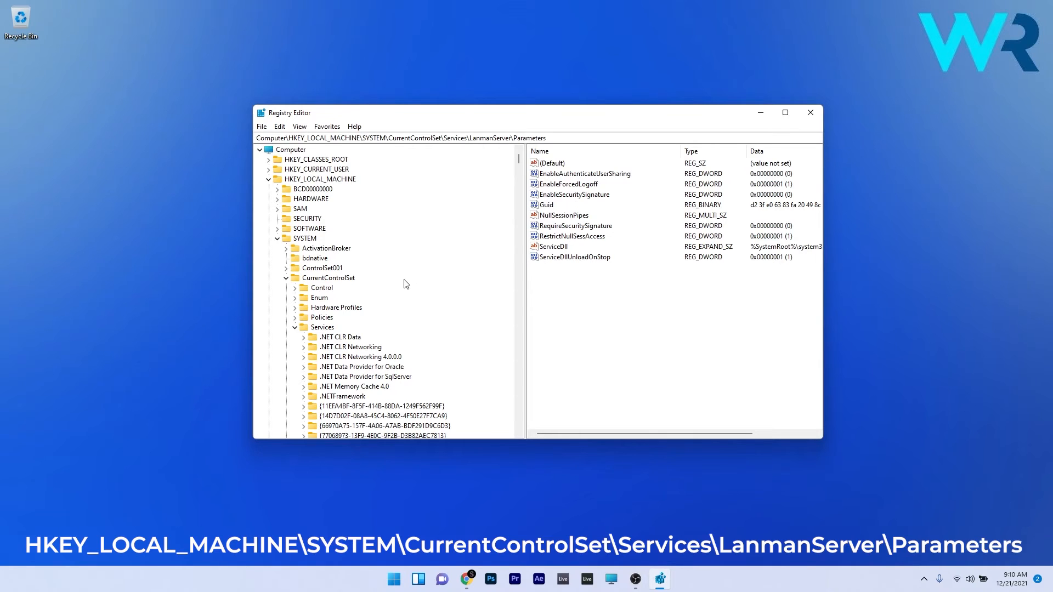
- Expand HKEY_LOCAL_MACHINE\SYSTEM\CurrentControlSet\Services\LanmanServer and select the Parameters key
{"action": "left_click", "coordinate": [322, 179]}
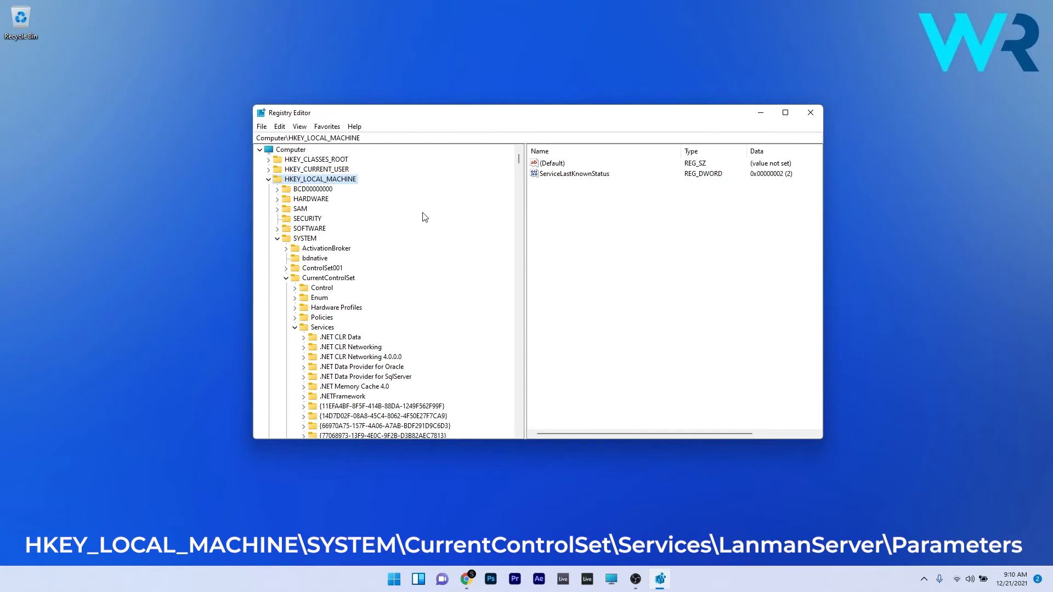
{"action": "left_click", "coordinate": [304, 238]}
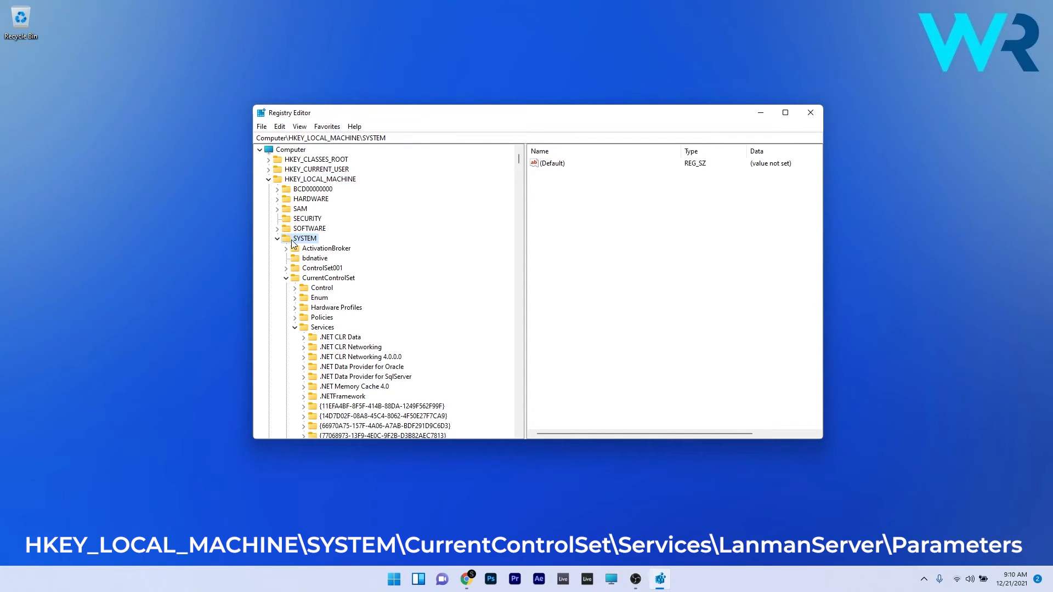
{"action": "left_click", "coordinate": [328, 278]}
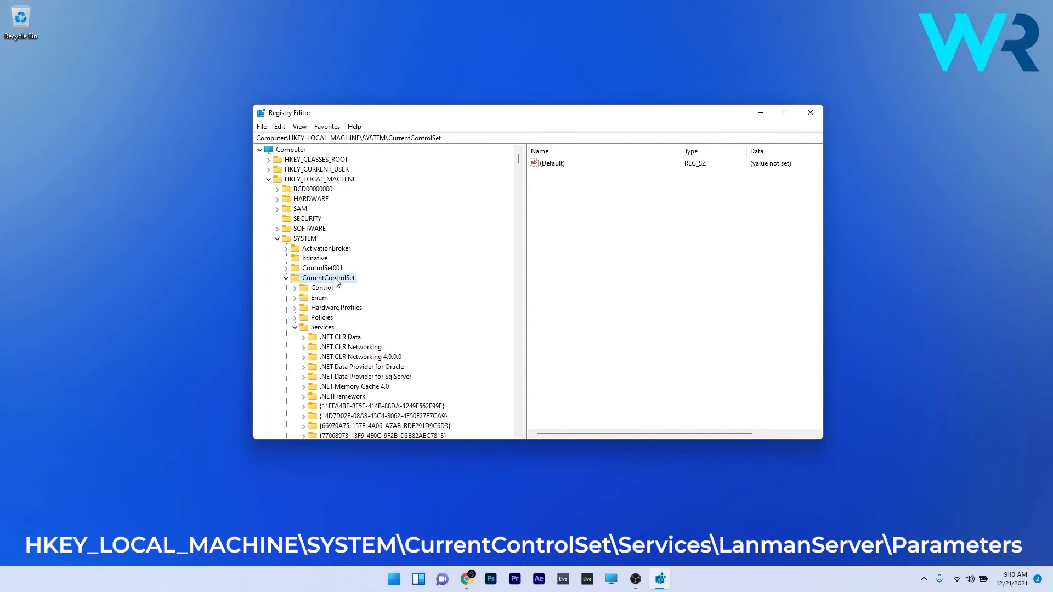
{"action": "left_click", "coordinate": [323, 327]}
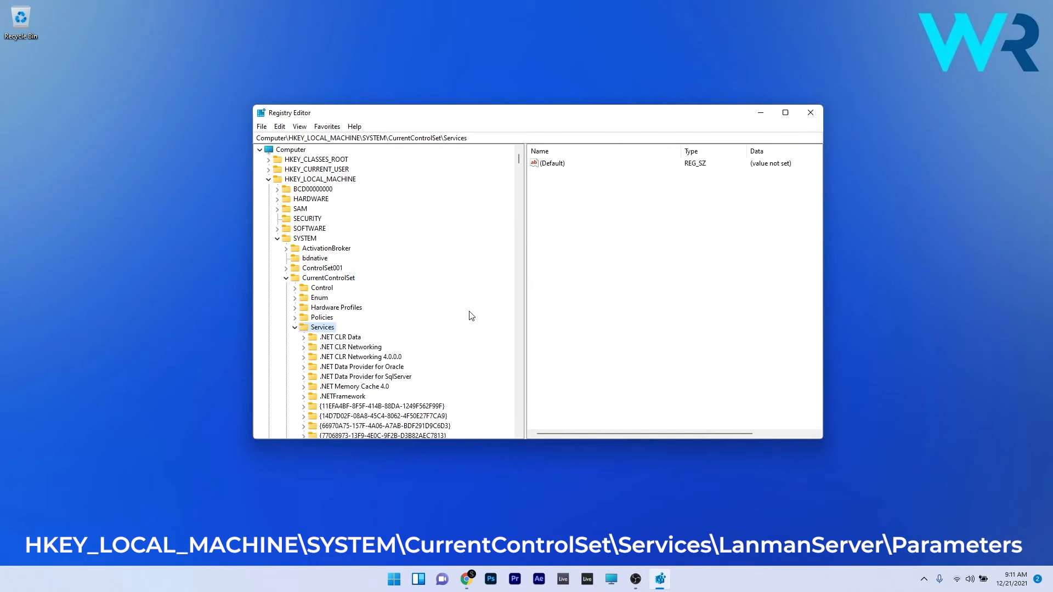
{"action": "scroll", "scroll_direction": "down", "scroll_amount": 3}
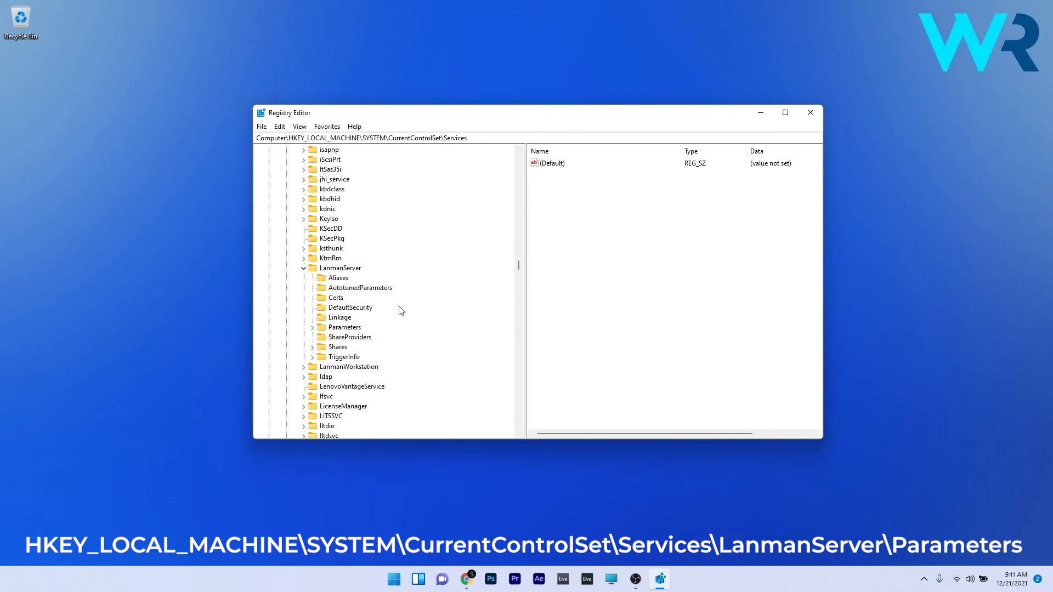
{"action": "left_click", "coordinate": [343, 327]}
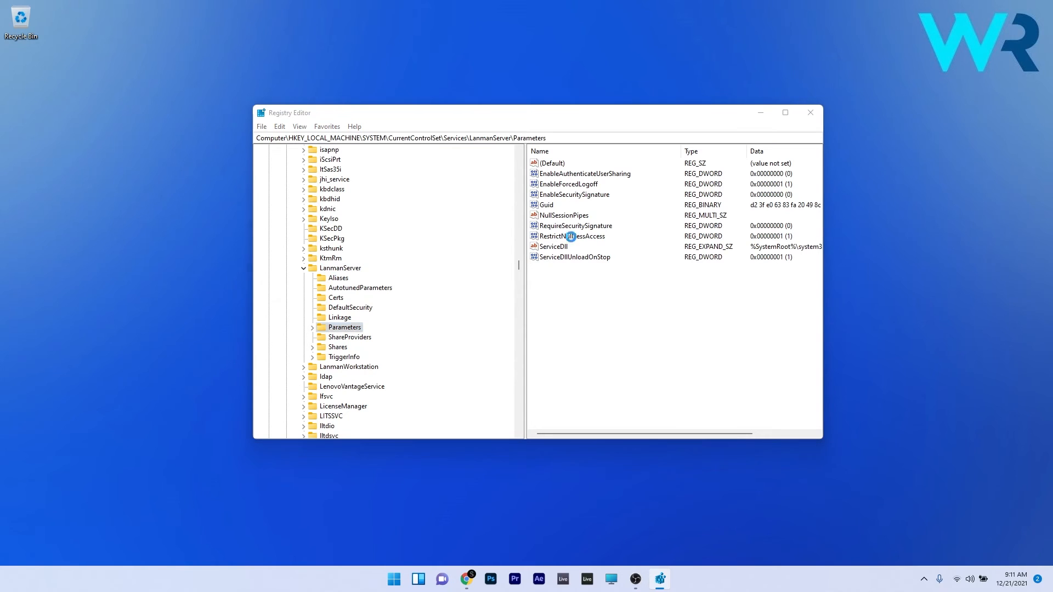
- Edit RestrictNullSessAccess and enter 0 as its value data
{"action": "double_click", "coordinate": [573, 235]}
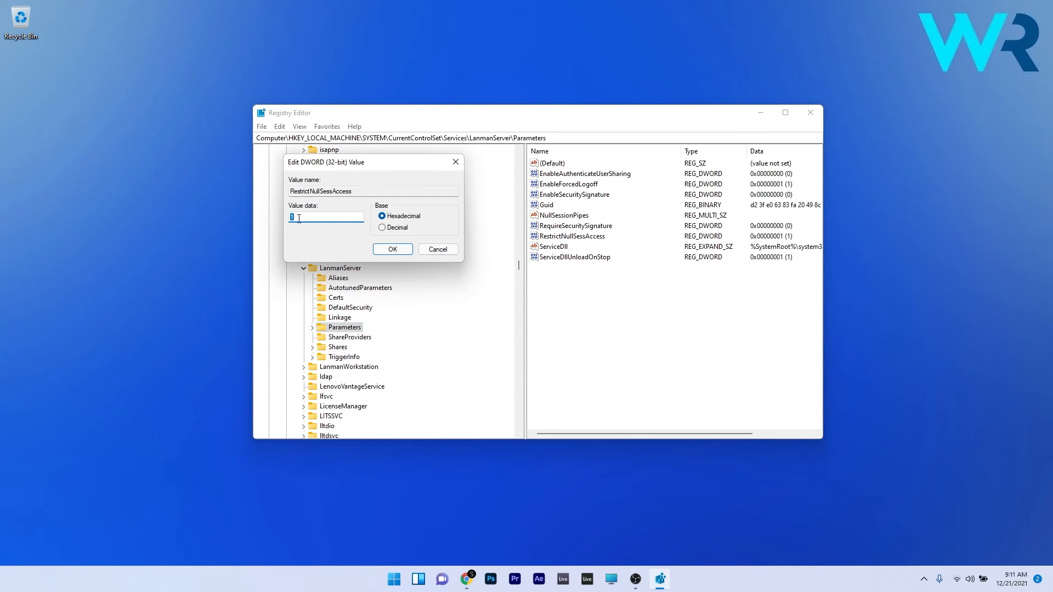
{"action": "type", "text": "0"}
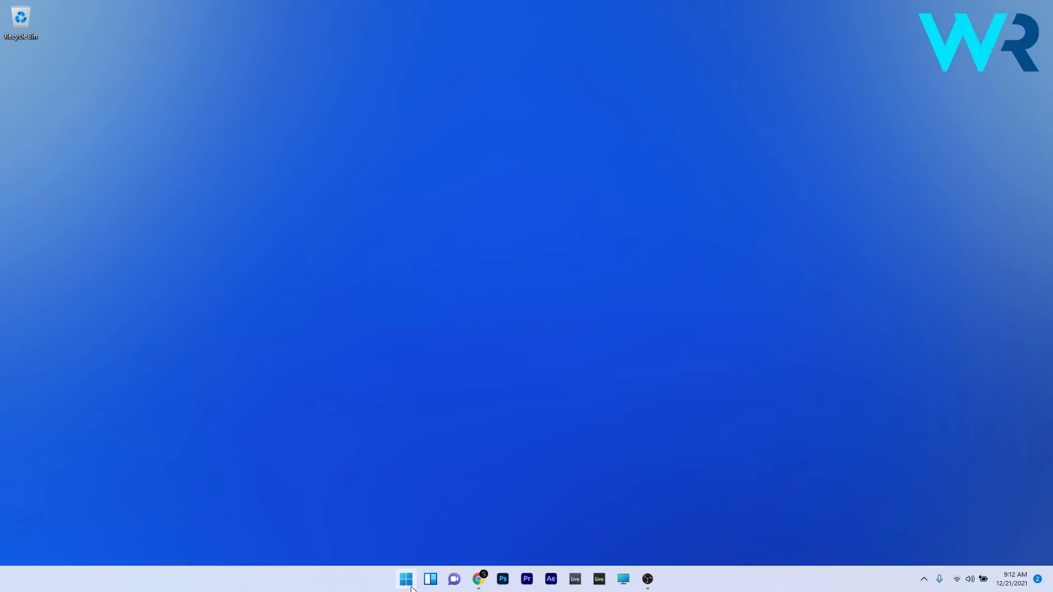
- Run lusrmgr.msc, open the Guest account's Properties, and confirm the password-never-expires and not-disabled settings
{"action": "type", "text": "lusrmgr.msc"}
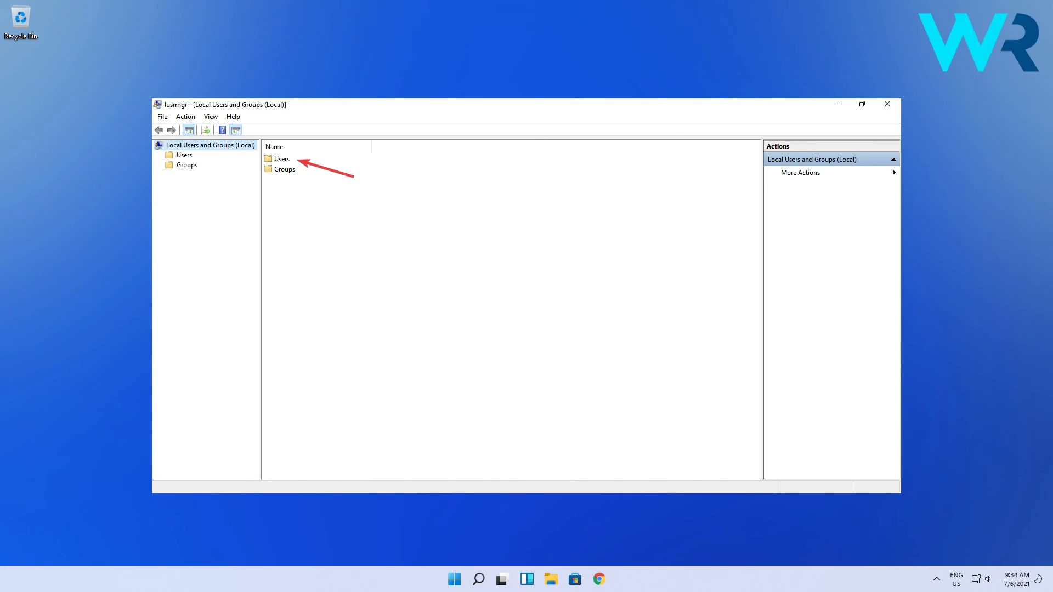
{"action": "right_click", "coordinate": [280, 179]}
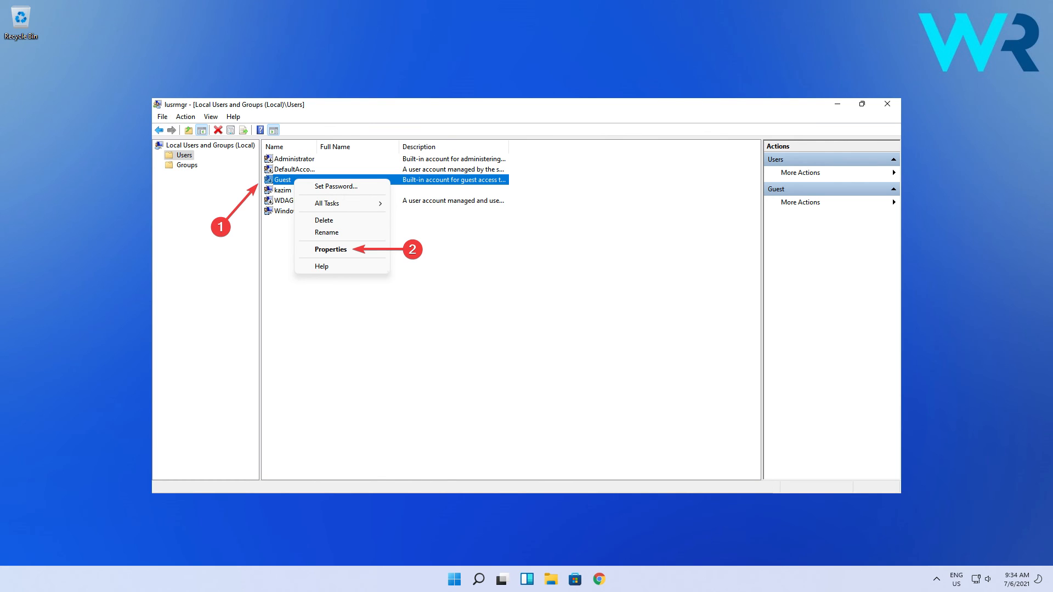
{"action": "left_click", "coordinate": [330, 249]}
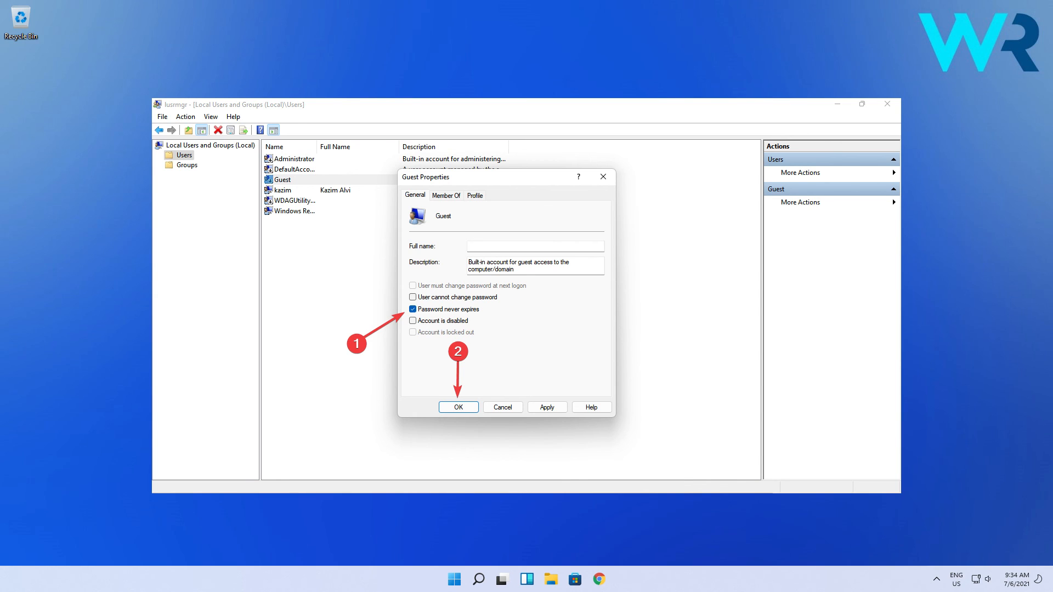
{"action": "left_click", "coordinate": [459, 407]}
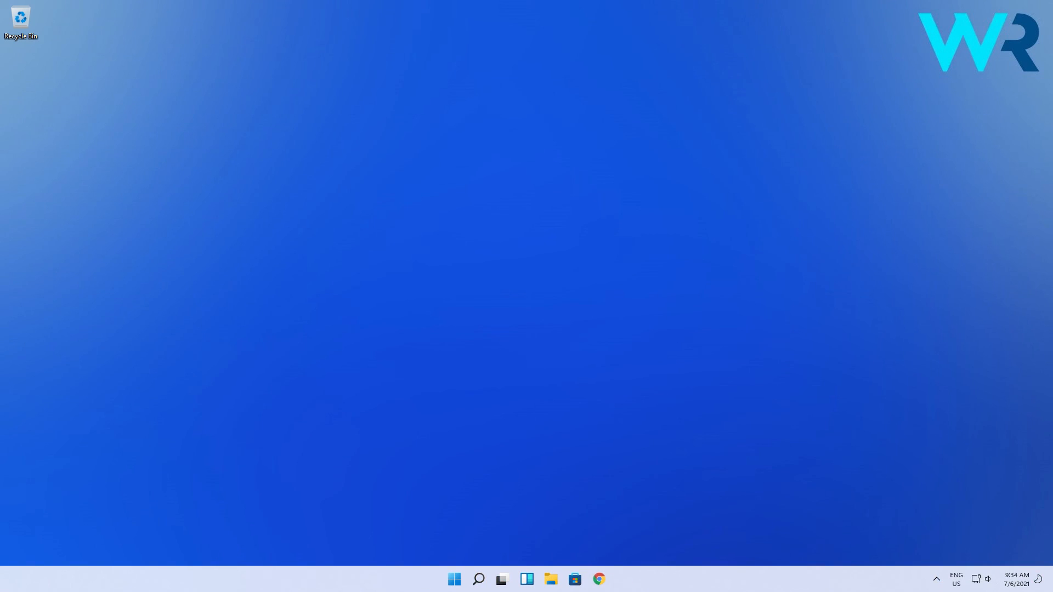